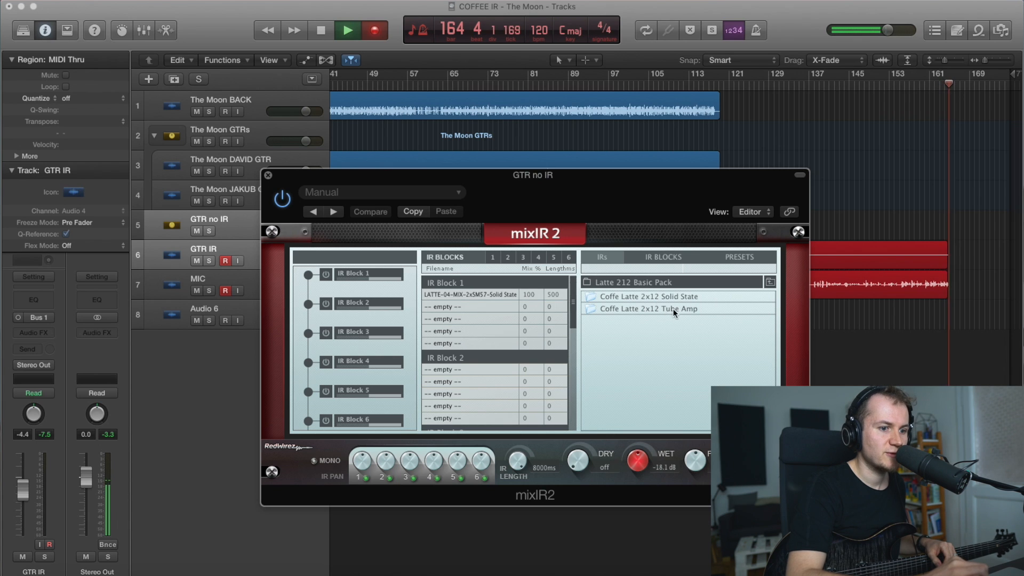
Step: Open the Coffe Latte 2x12 Solid State folder to reveal its sample-rate subfolders
left_click(647, 296)
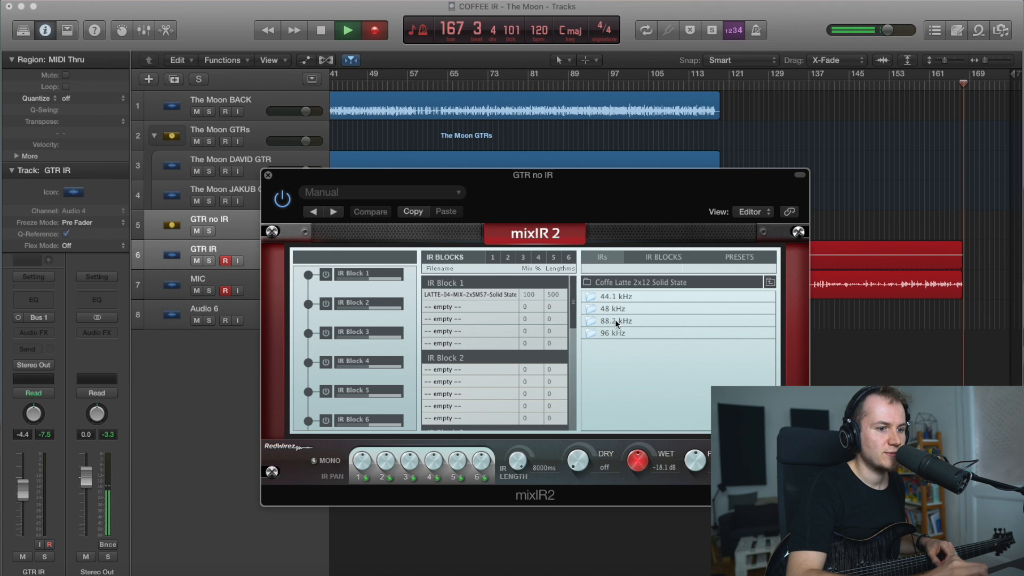
mouse_move(619, 312)
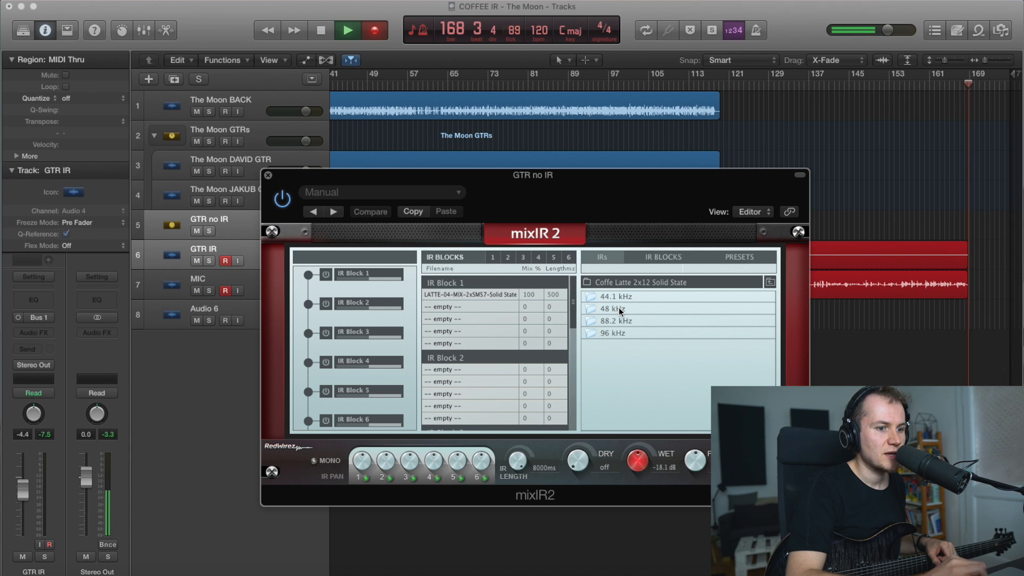
left_click(610, 309)
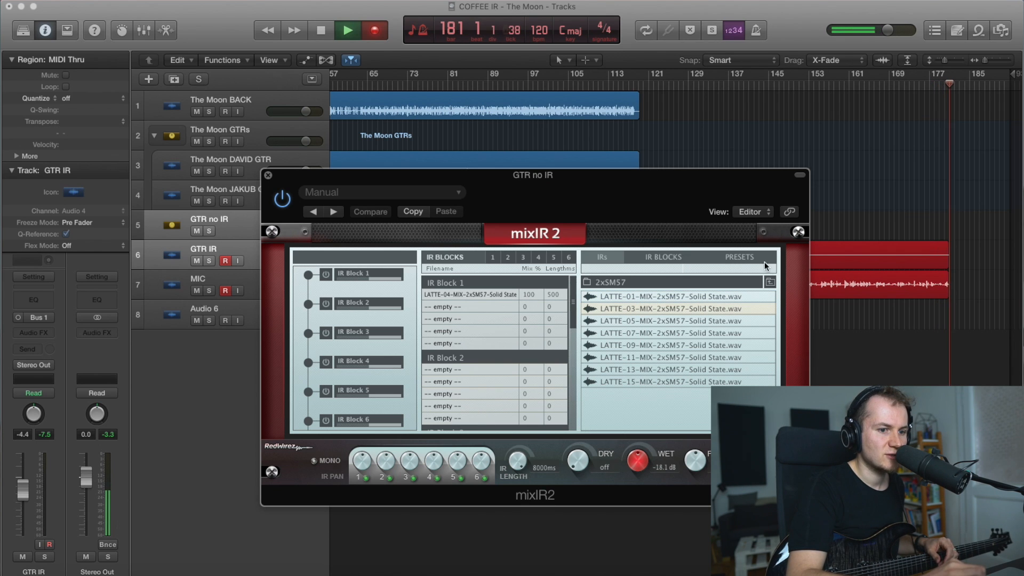
left_click(769, 282)
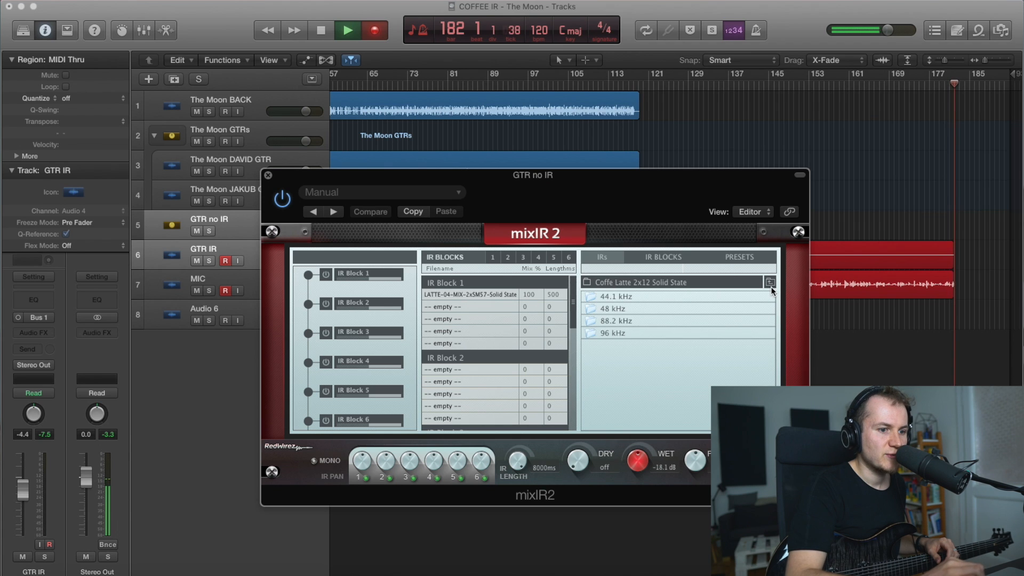